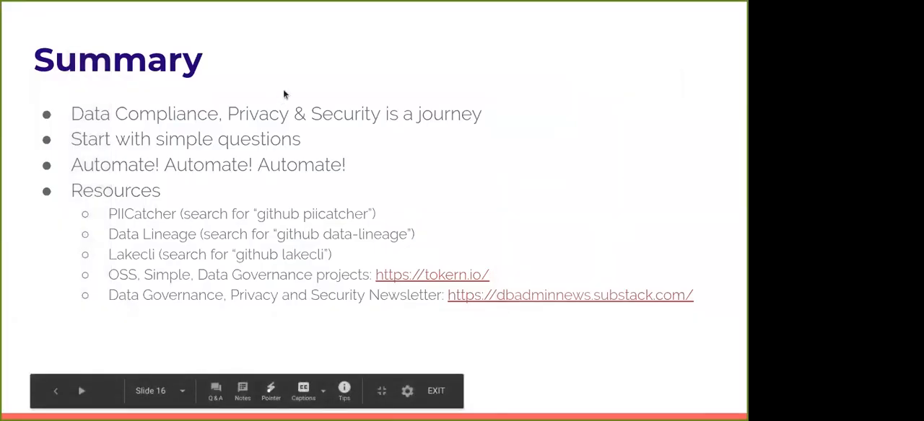
{"action": "mouse_move", "coordinate": [211, 127]}
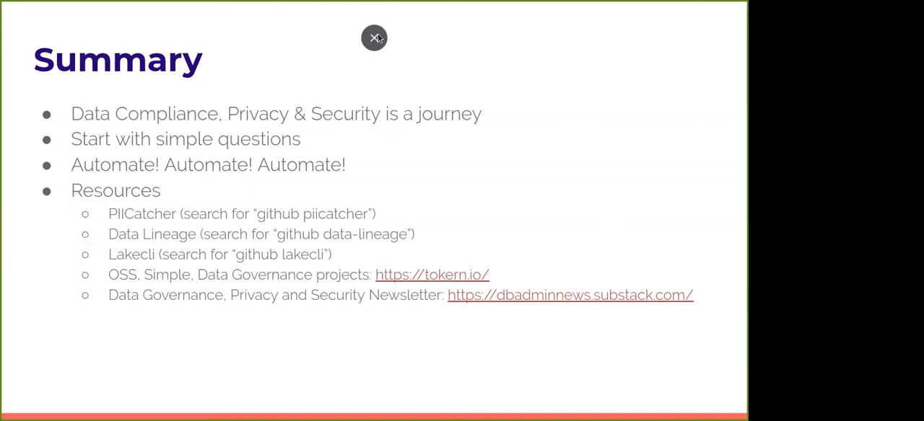
{"action": "mouse_move", "coordinate": [652, 179]}
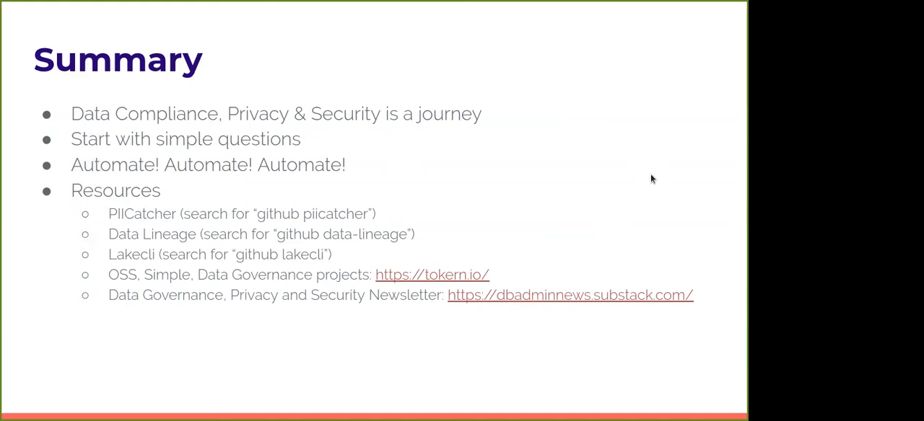
{"action": "mouse_move", "coordinate": [632, 174]}
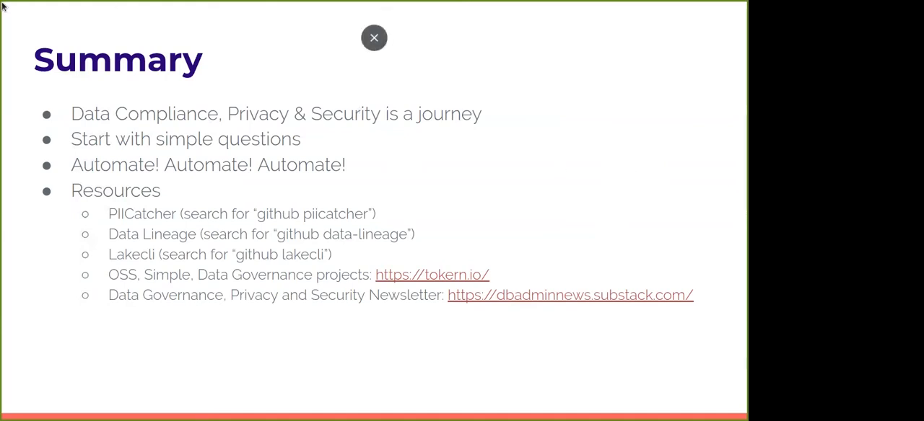
{"action": "left_click", "coordinate": [374, 37]}
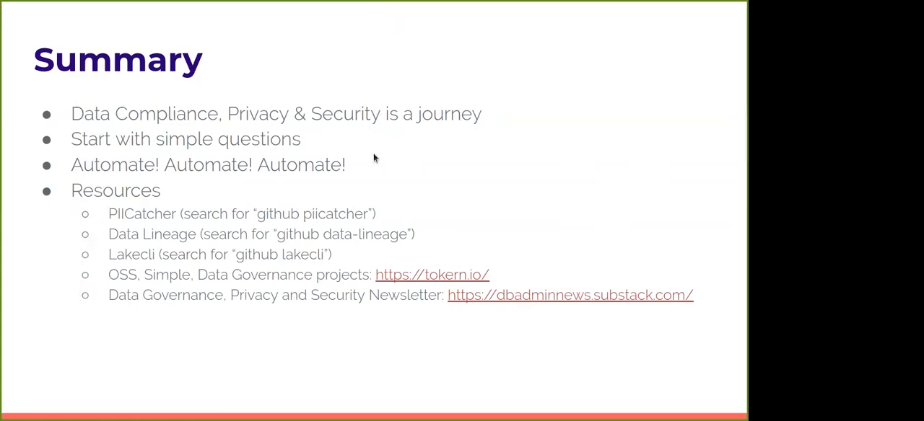
{"action": "mouse_move", "coordinate": [292, 254]}
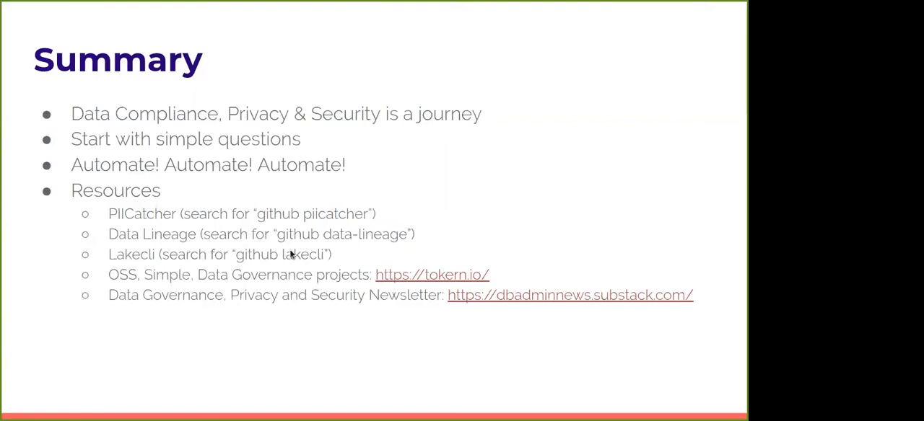
{"action": "mouse_move", "coordinate": [291, 257]}
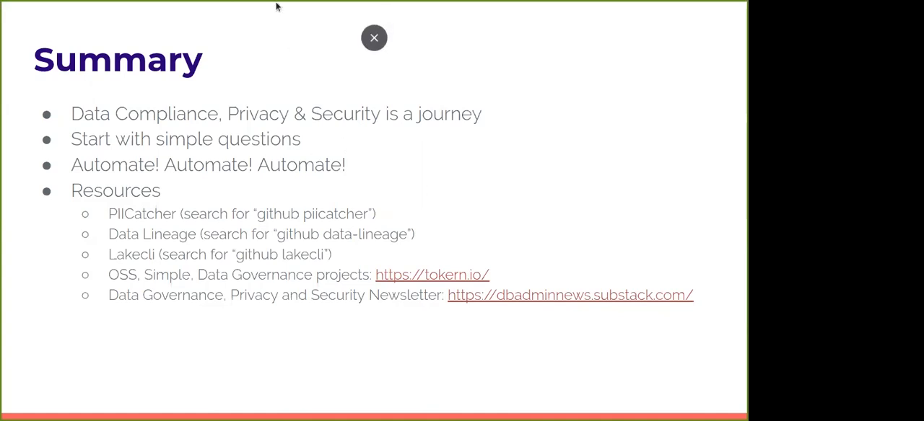
{"action": "mouse_move", "coordinate": [213, 17]}
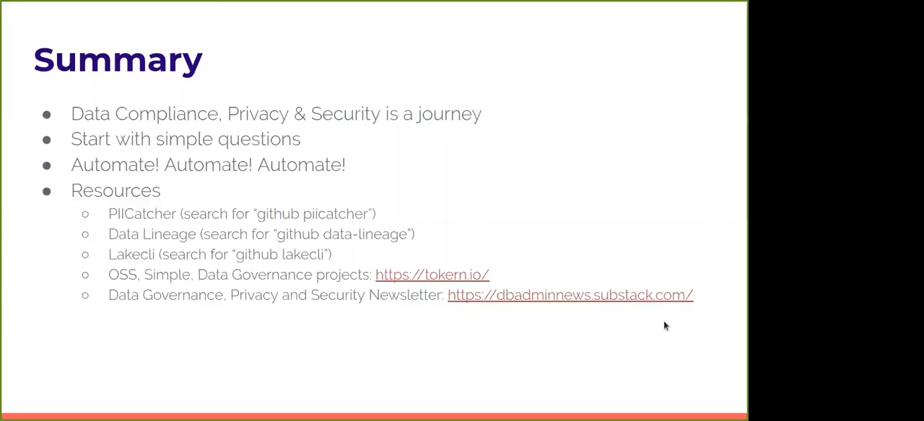
{"action": "mouse_move", "coordinate": [684, 216]}
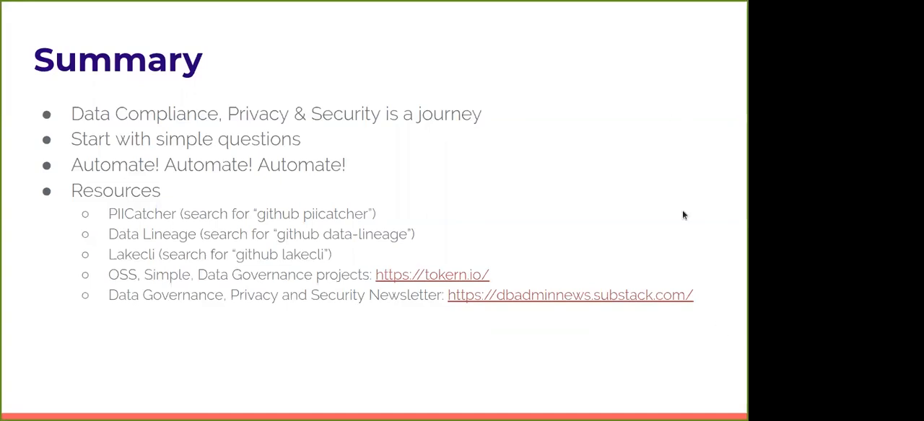
{"action": "mouse_move", "coordinate": [719, 106]}
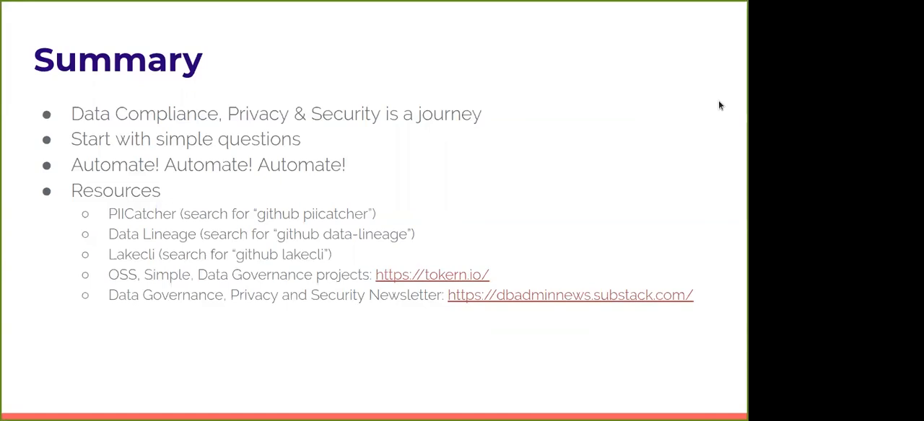
{"action": "mouse_move", "coordinate": [684, 208]}
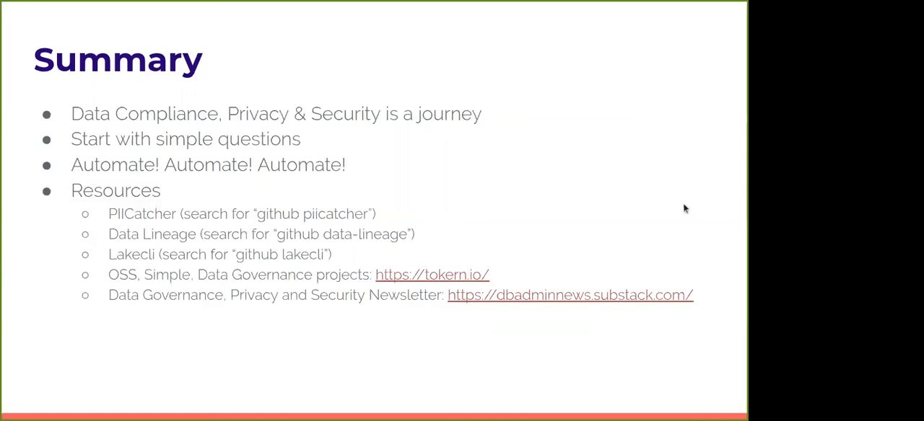
{"action": "mouse_move", "coordinate": [724, 350]}
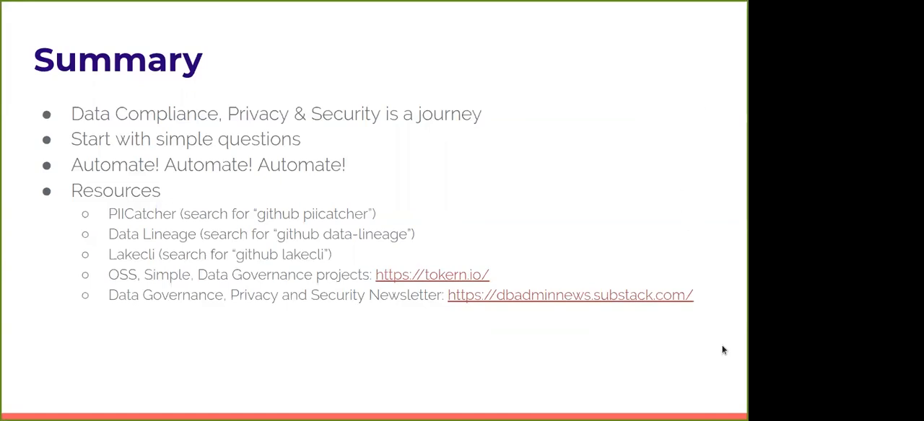
{"action": "mouse_move", "coordinate": [310, 6]}
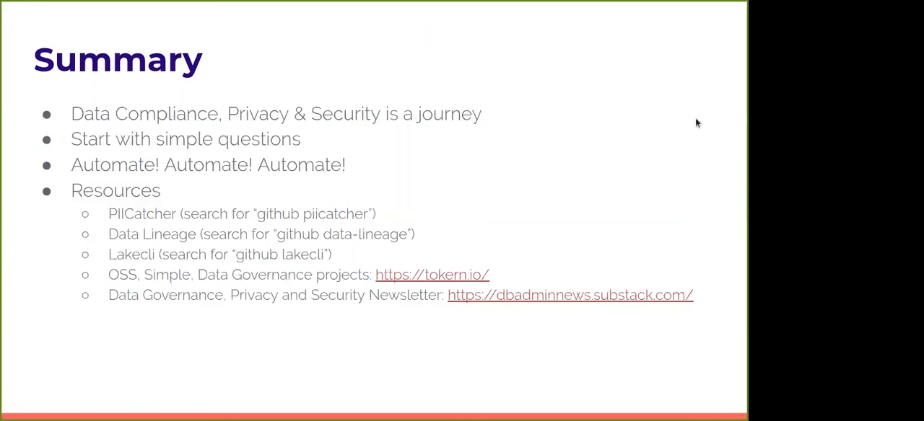
{"action": "mouse_move", "coordinate": [716, 110]}
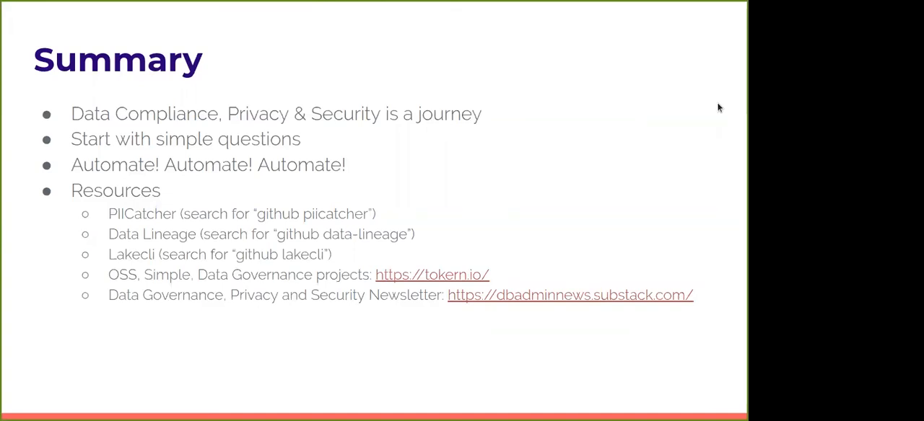
{"action": "mouse_move", "coordinate": [708, 107]}
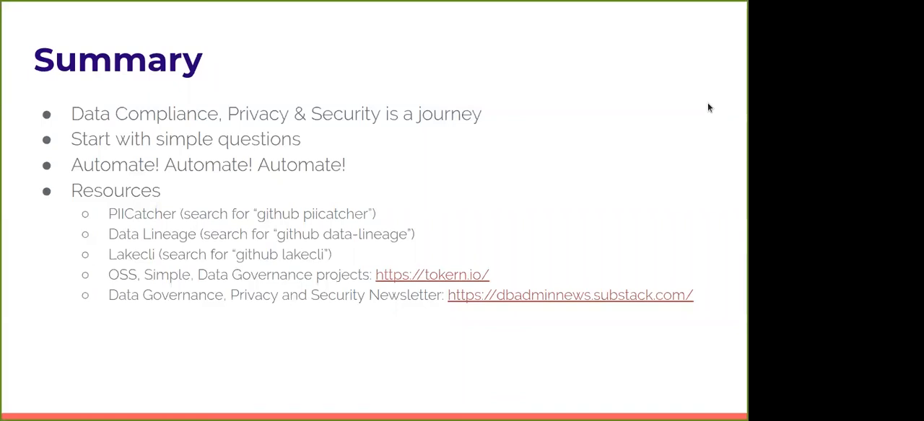
{"action": "mouse_move", "coordinate": [615, 170]}
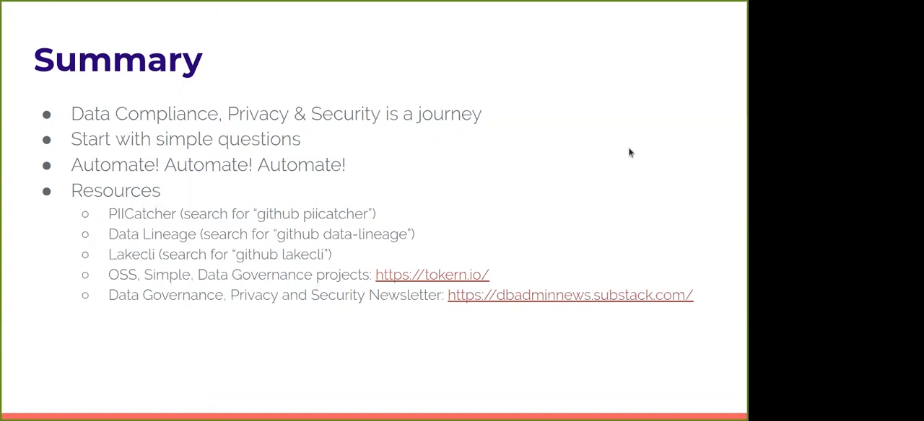
{"action": "mouse_move", "coordinate": [265, 80]}
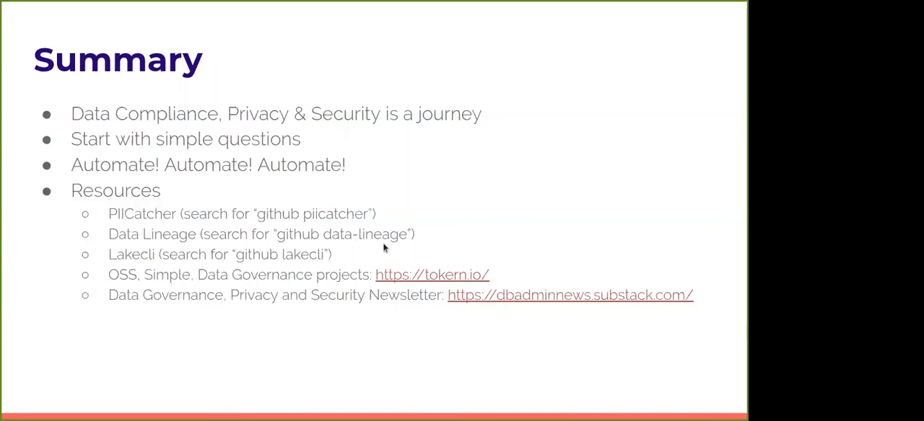
{"action": "mouse_move", "coordinate": [724, 107]}
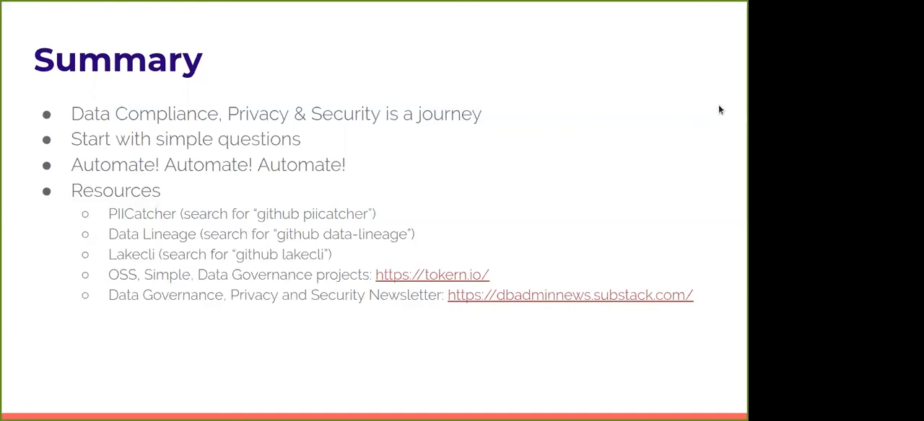
{"action": "mouse_move", "coordinate": [707, 110]}
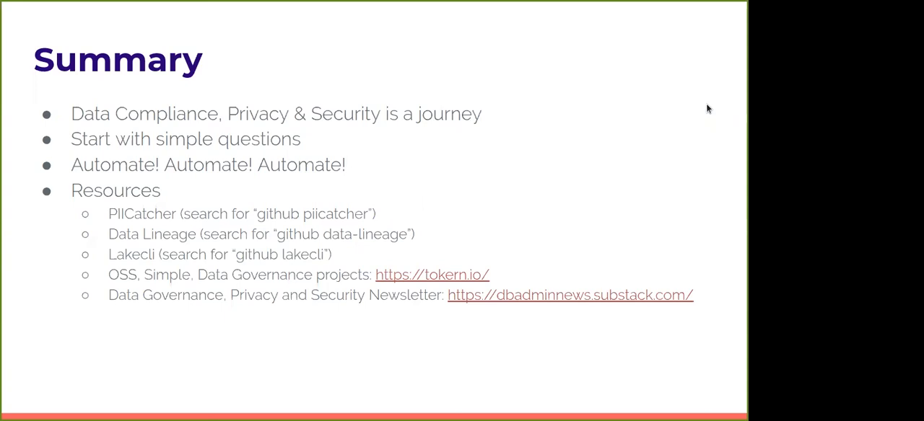
{"action": "mouse_move", "coordinate": [664, 64]}
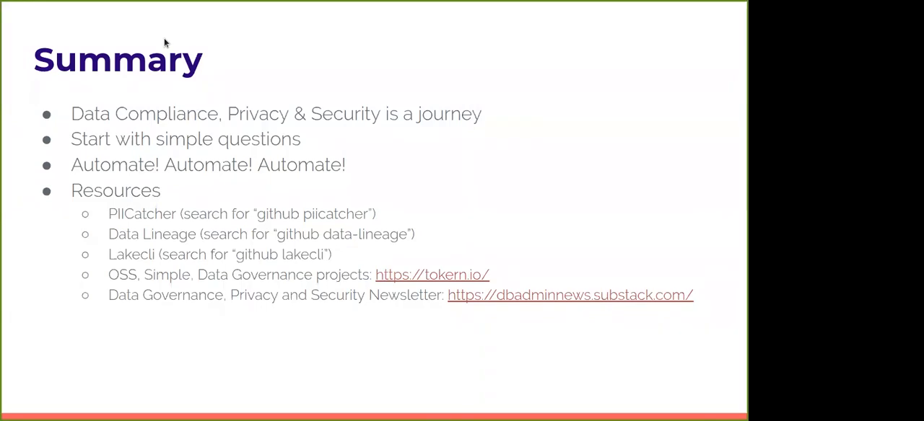
{"action": "mouse_move", "coordinate": [3, 6]}
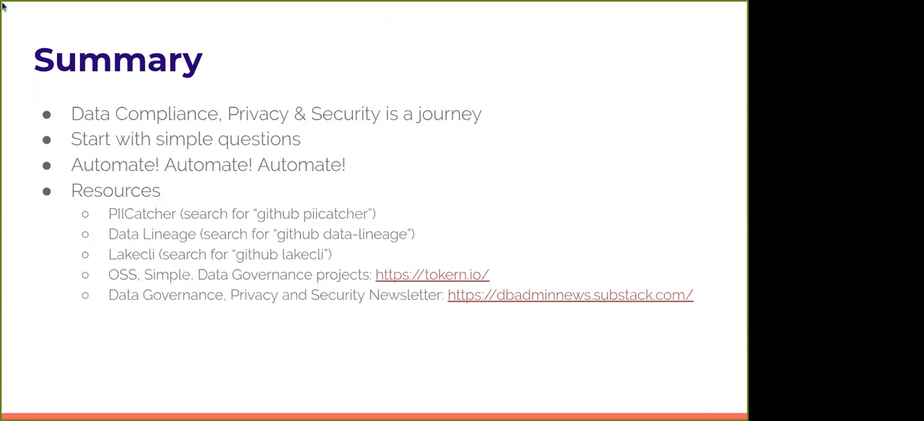
{"action": "mouse_move", "coordinate": [428, 200]}
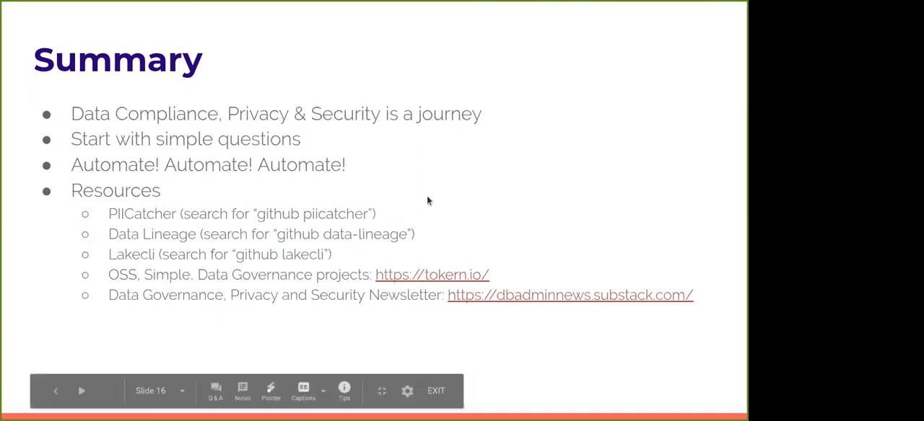